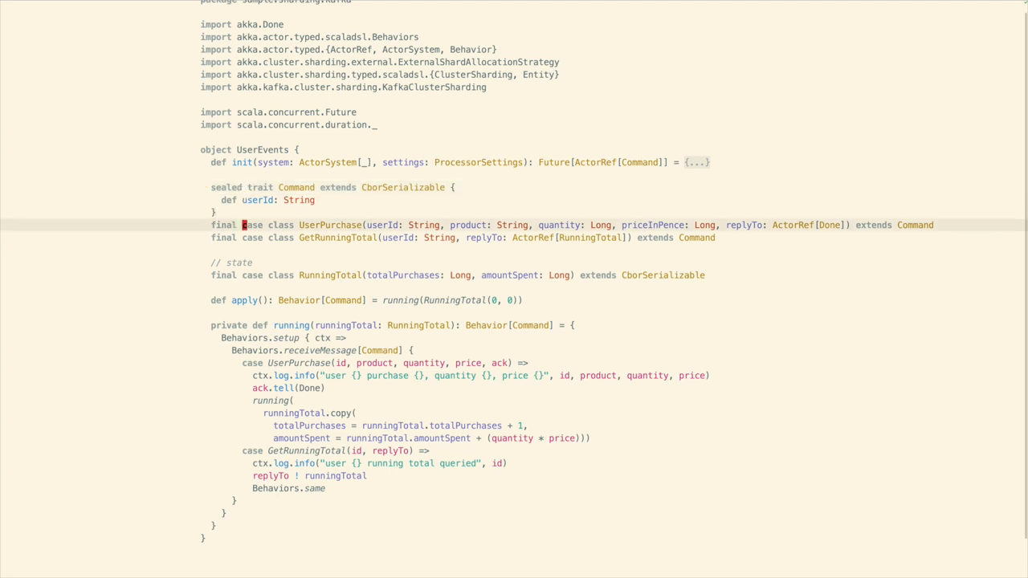
Point out the UserPurchase and GetRunningTotal commands, the RunningTotal state and message handling
{"action": "double_click", "coordinate": [329, 224]}
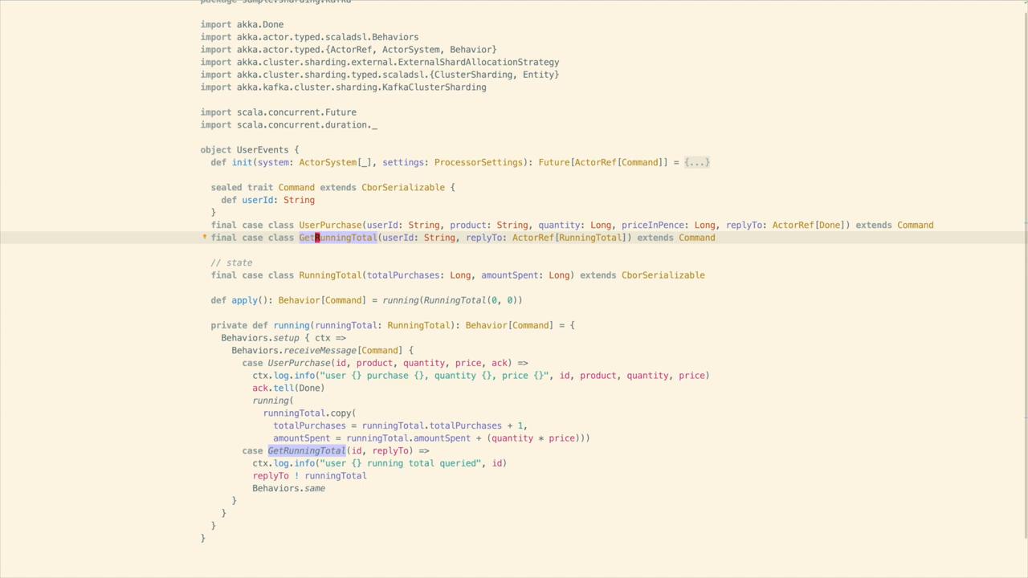
{"action": "left_click", "coordinate": [318, 276]}
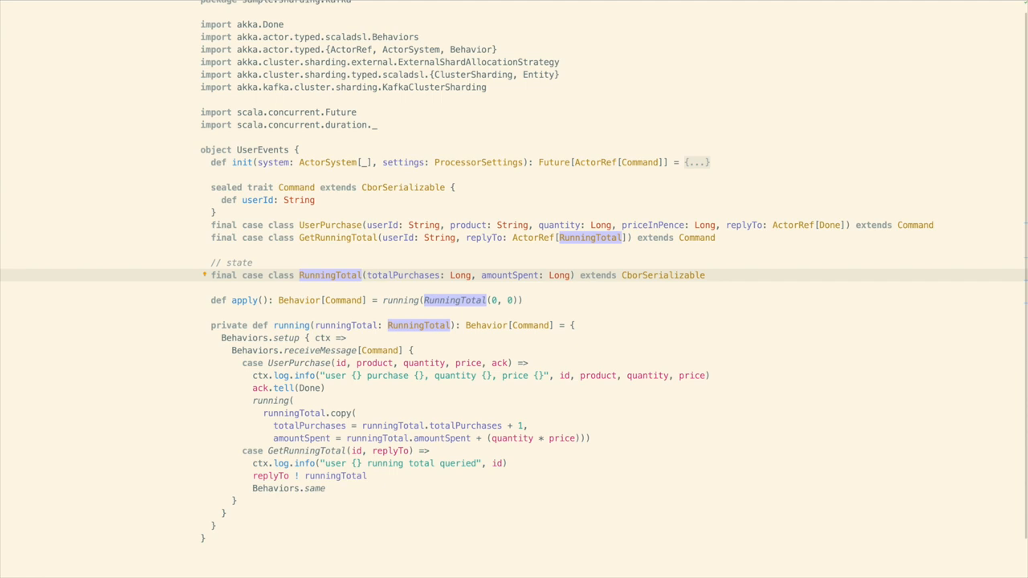
{"action": "left_click", "coordinate": [317, 363]}
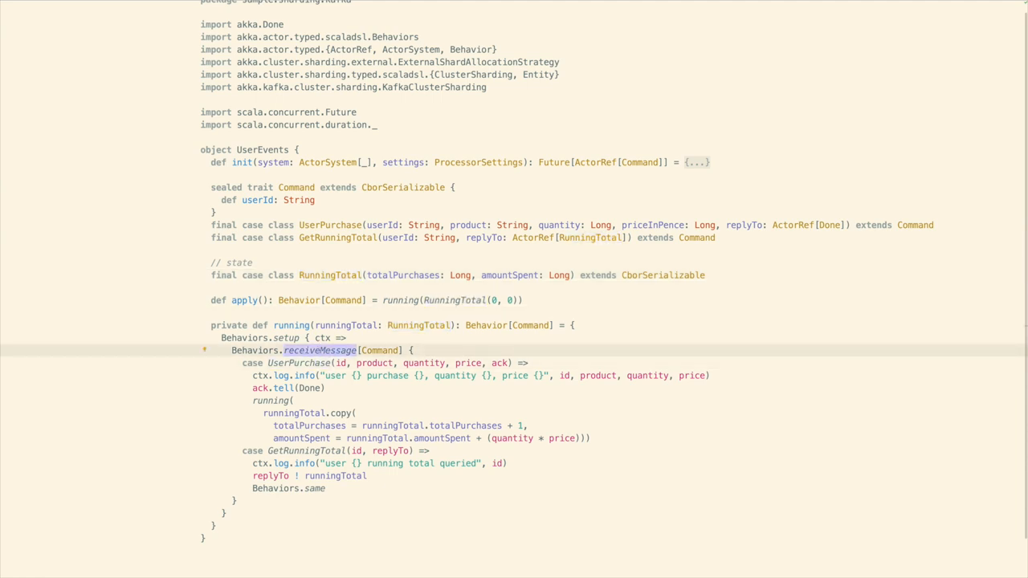
{"action": "left_click", "coordinate": [318, 362]}
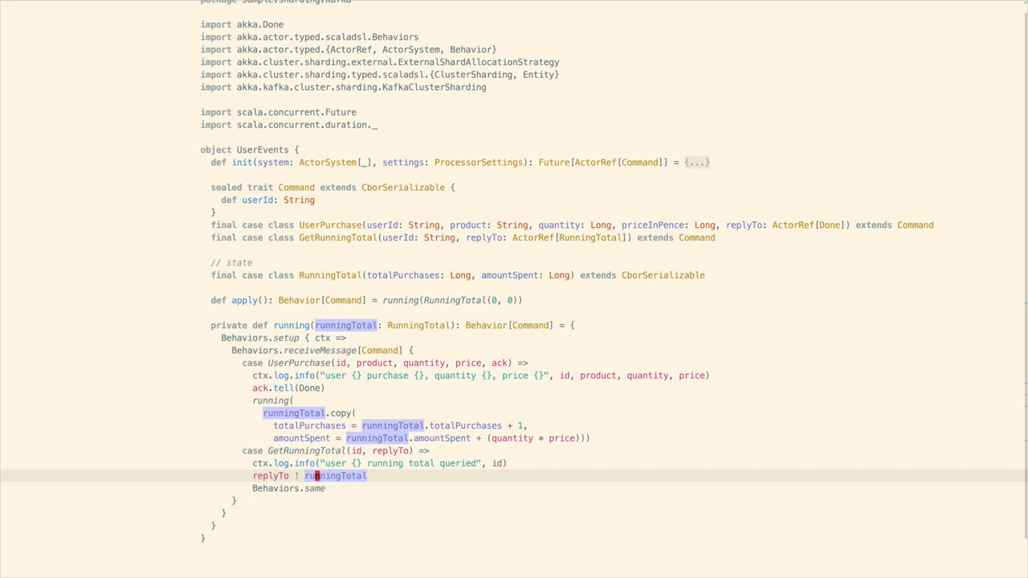
Point out where the running total is returned and the ExternalShardAllocationStrategy in init
{"action": "left_click", "coordinate": [697, 162]}
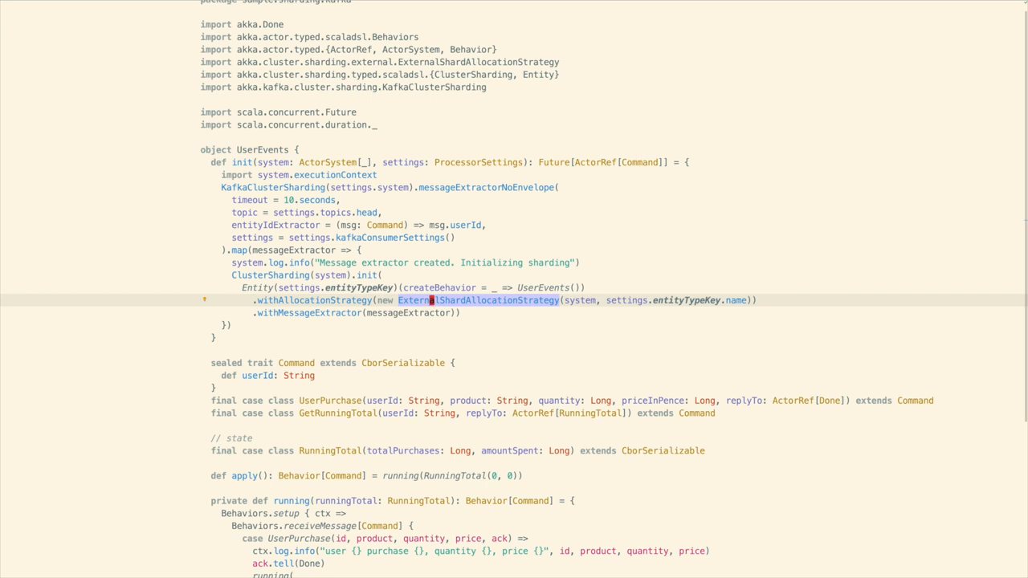
{"action": "left_click", "coordinate": [408, 312]}
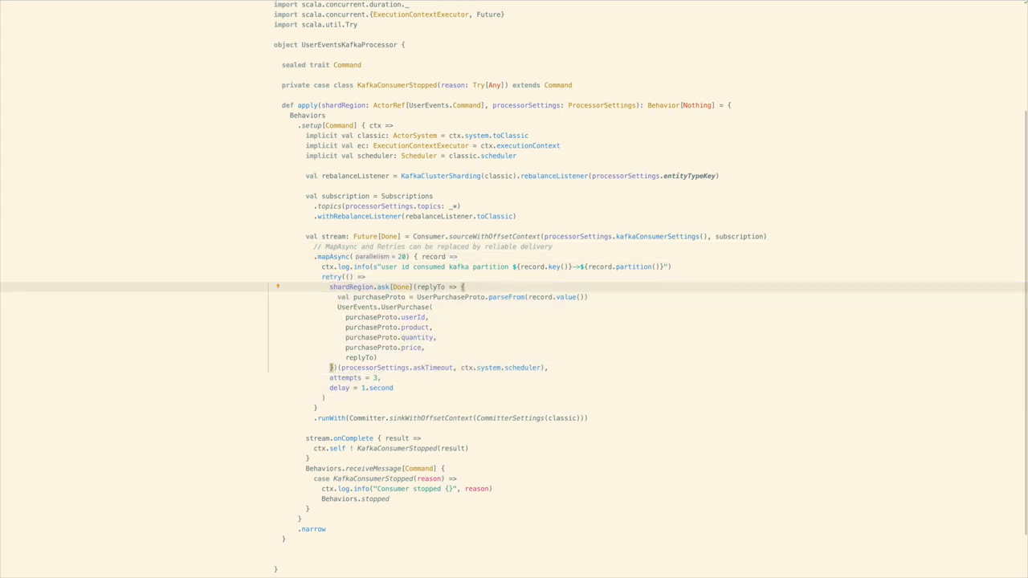
Point out shardRegion.ask forwarding each purchase to the shard region in the stream
{"action": "double_click", "coordinate": [405, 307]}
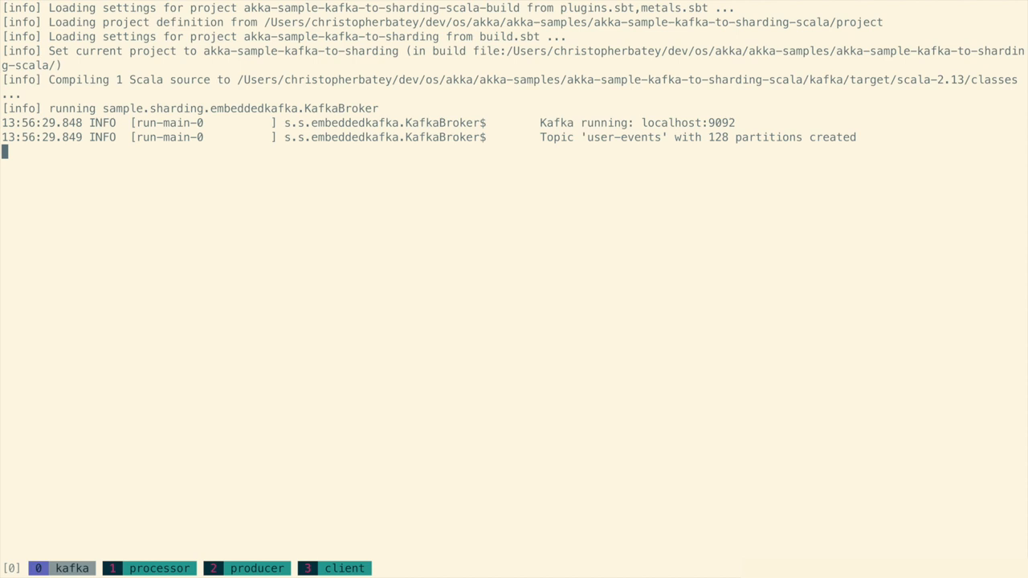
{"action": "mouse_move", "coordinate": [607, 266]}
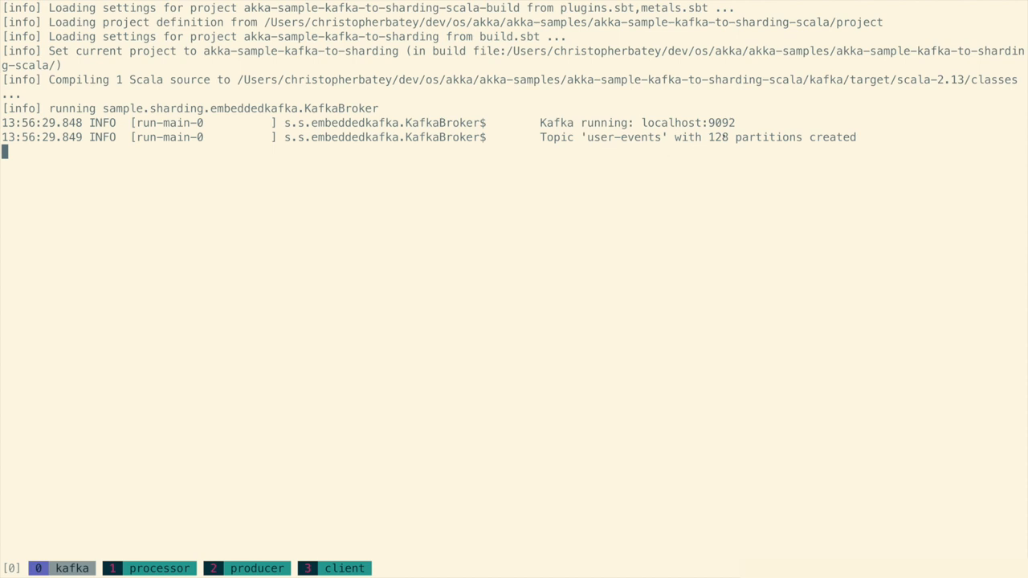
{"action": "mouse_move", "coordinate": [707, 175]}
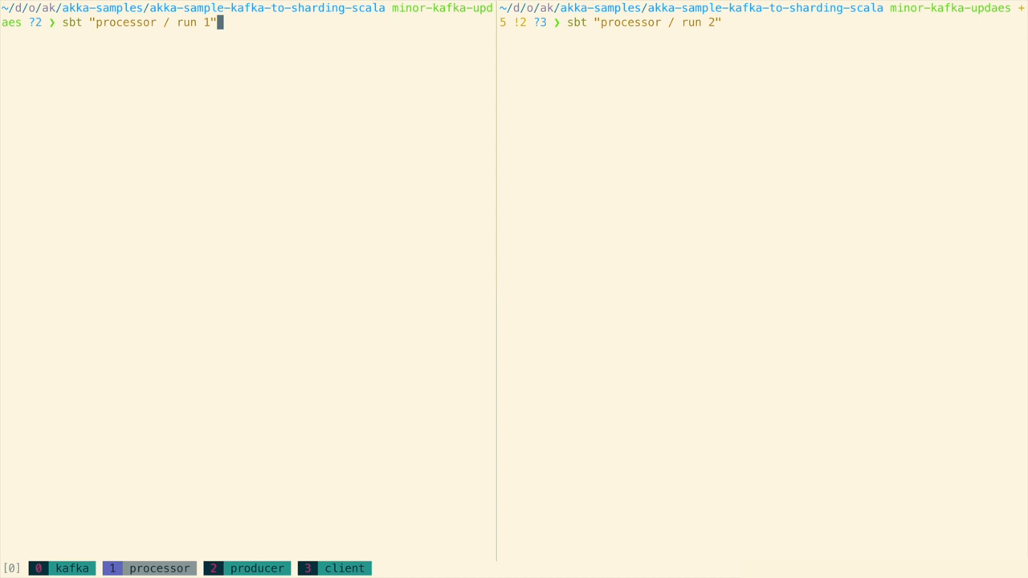
Run the processor node and review its cluster join and user-events partition assignment logs
{"action": "key", "text": "Return"}
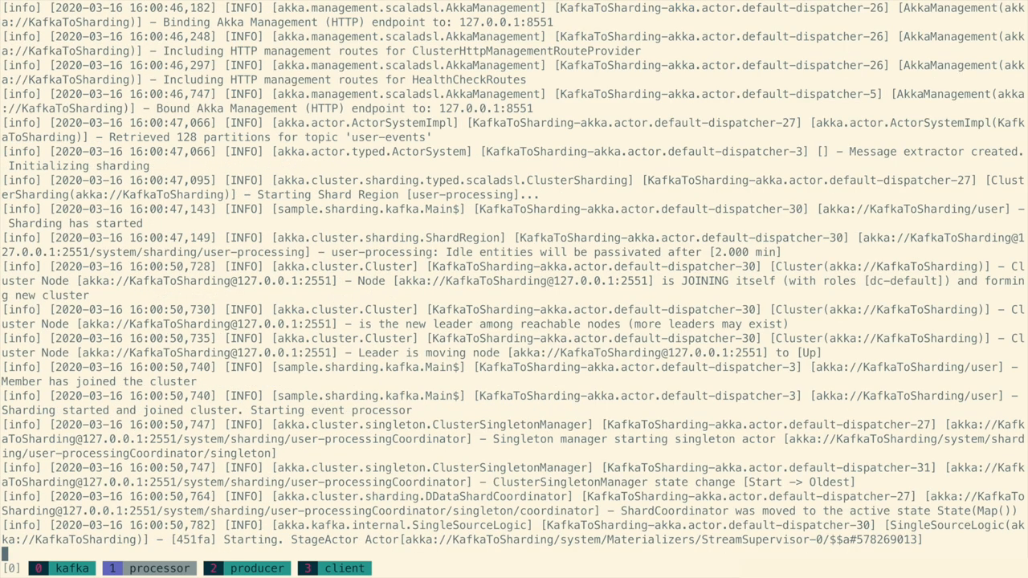
{"action": "scroll", "scroll_direction": "down", "scroll_amount": 3}
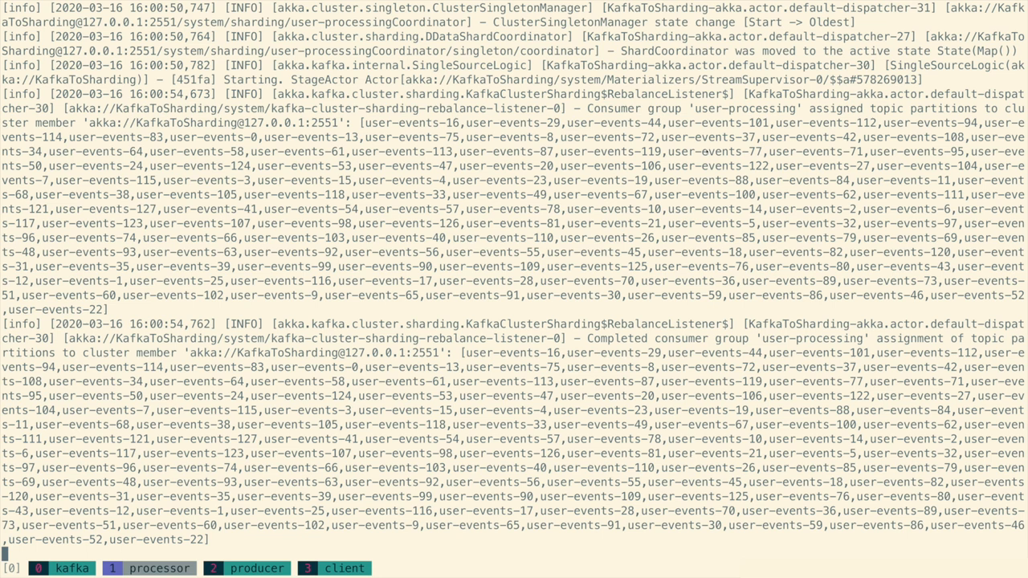
{"action": "scroll", "scroll_direction": "down", "scroll_amount": 3}
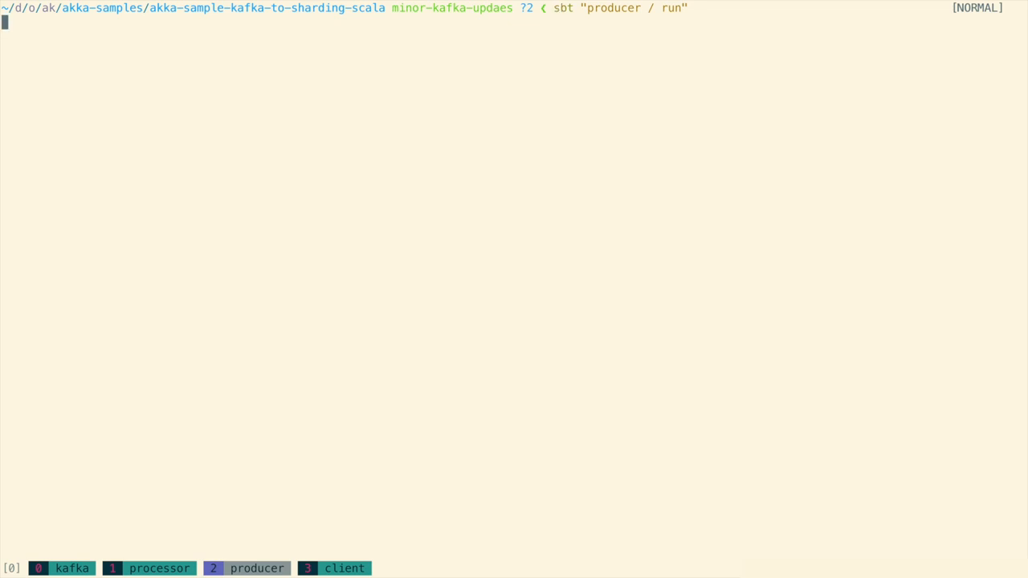
Run sbt "producer / run" to start sending purchase events
{"action": "key", "text": "Return"}
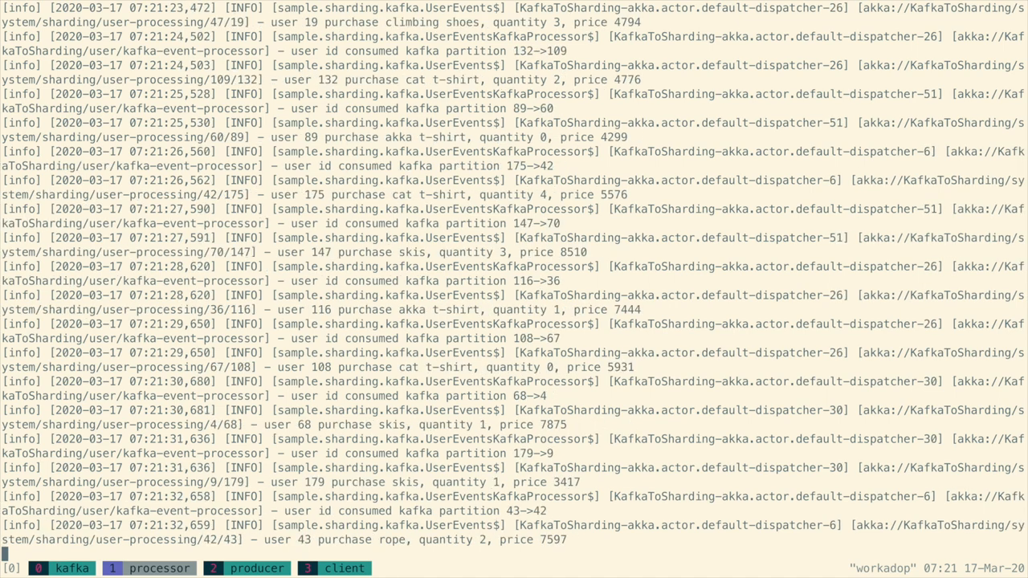
{"action": "scroll", "scroll_direction": "down", "scroll_amount": 3}
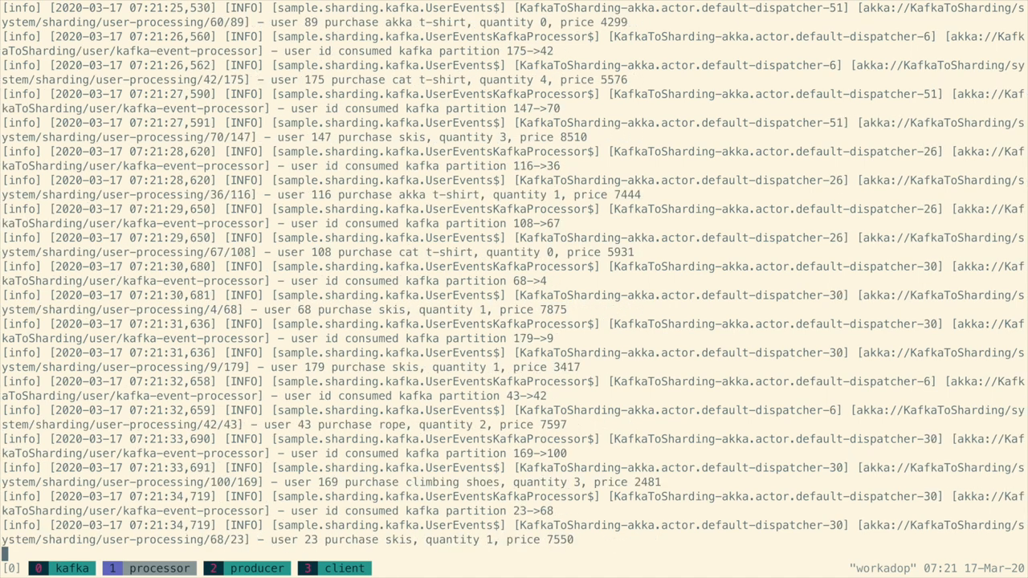
{"action": "scroll", "scroll_direction": "down", "scroll_amount": 3}
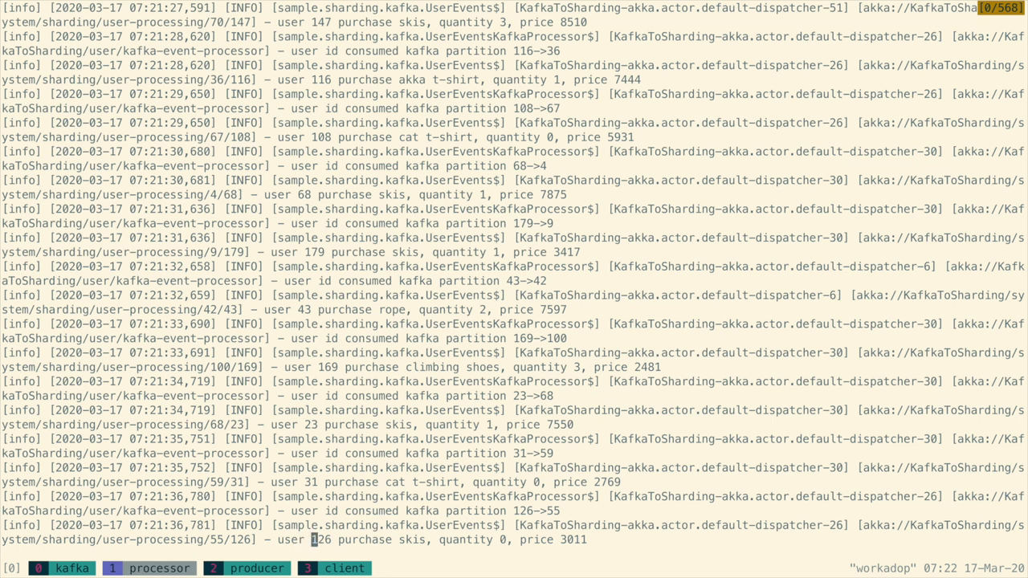
{"action": "mouse_move", "coordinate": [469, 540]}
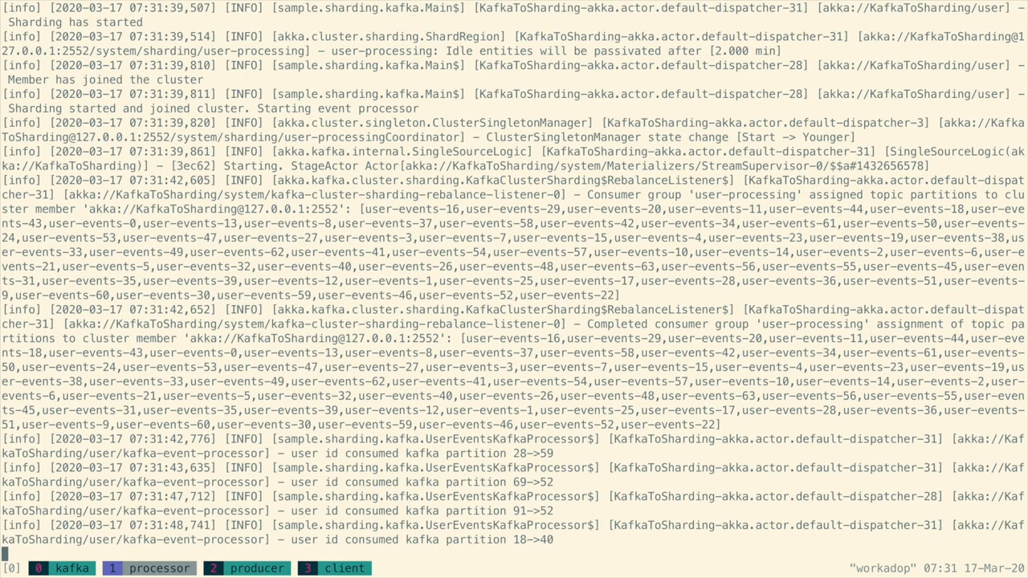
Scroll the restarted processor log over the cluster join and partition assignment lines
{"action": "scroll", "scroll_direction": "down", "scroll_amount": 3}
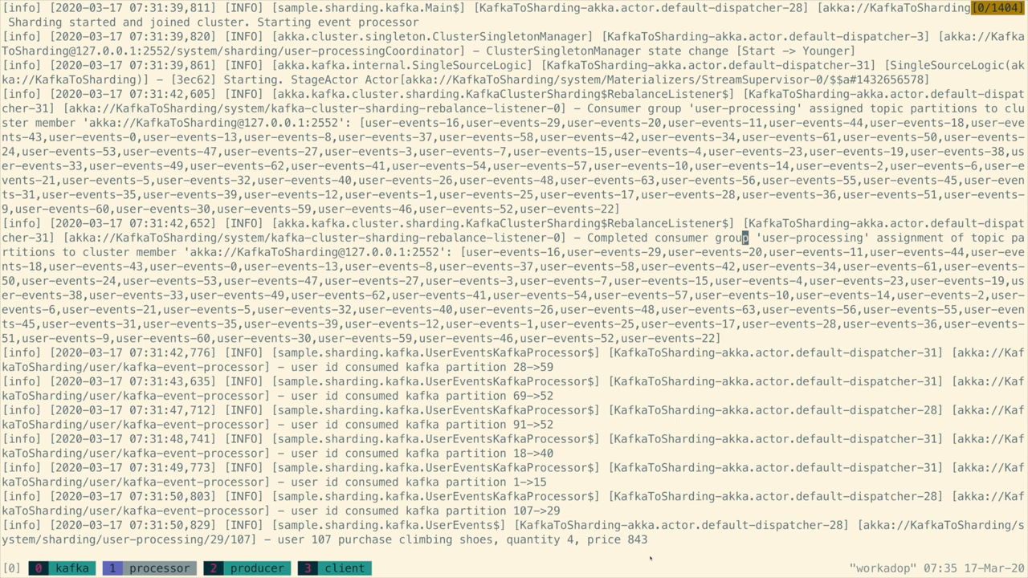
Scroll both processor panes' logs showing purchases consumed from their Kafka partitions
{"action": "scroll", "scroll_direction": "down", "scroll_amount": 3}
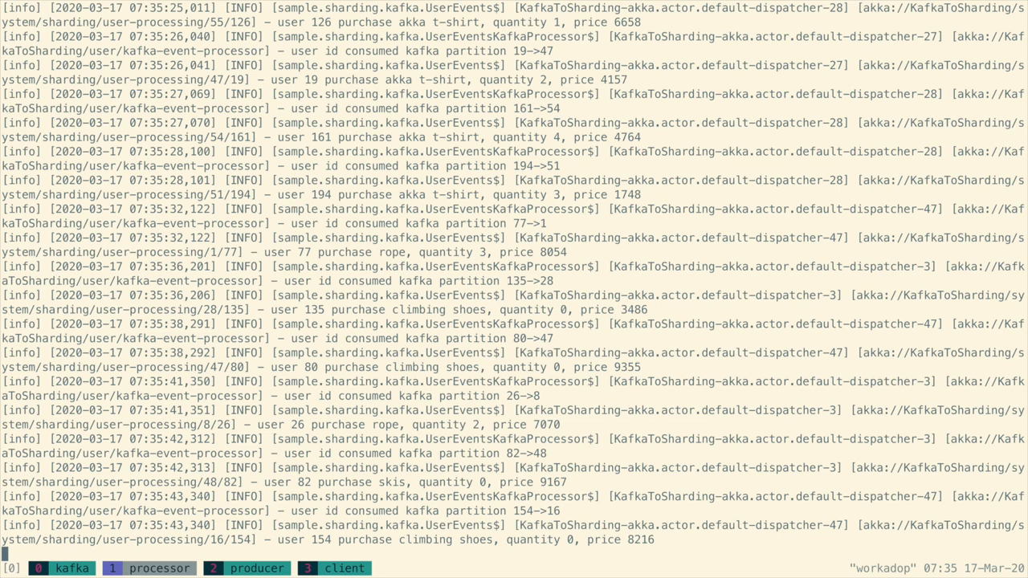
{"action": "scroll", "scroll_direction": "down", "scroll_amount": 3}
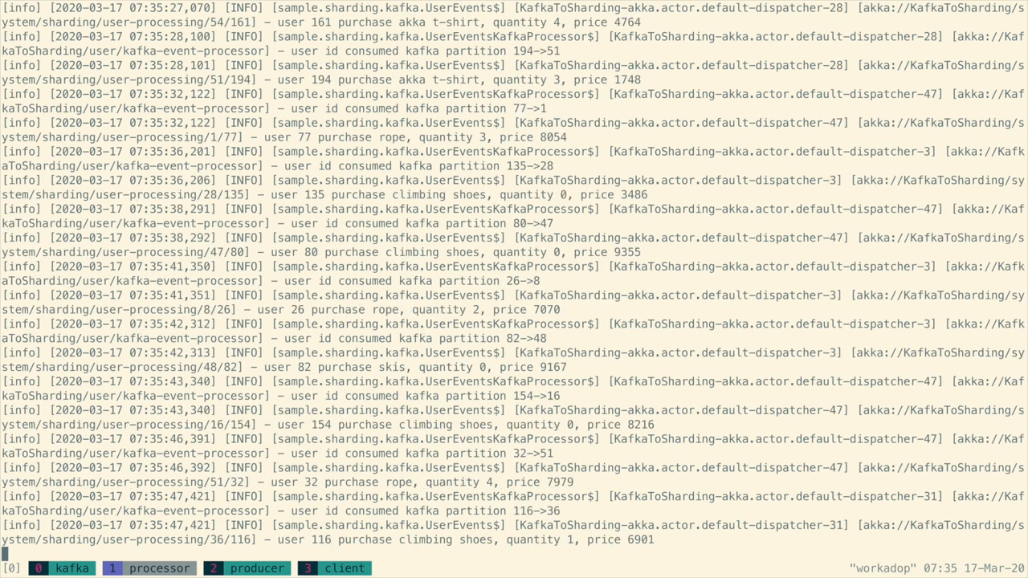
{"action": "scroll", "scroll_direction": "down", "scroll_amount": 3}
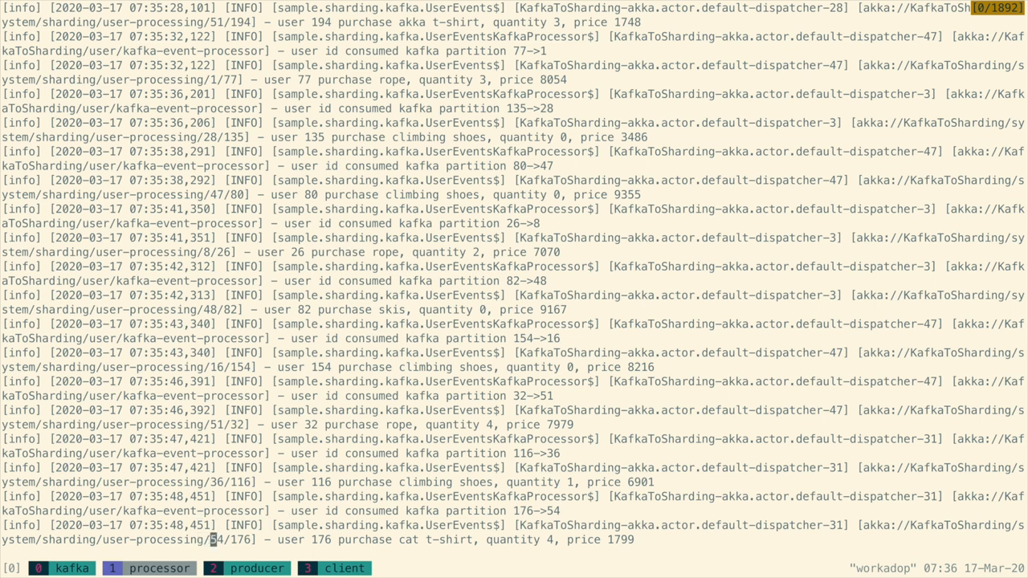
{"action": "scroll", "scroll_direction": "down", "scroll_amount": 3}
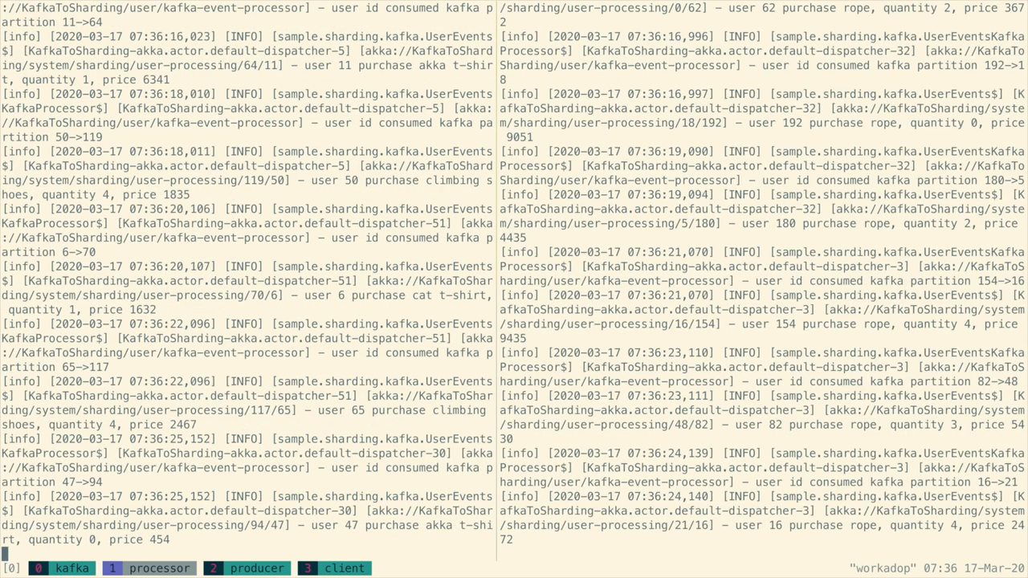
Scroll the zoomed processor pane's log down to user 177's t-shirt purchase in shard 111
{"action": "scroll", "scroll_direction": "down", "scroll_amount": 3}
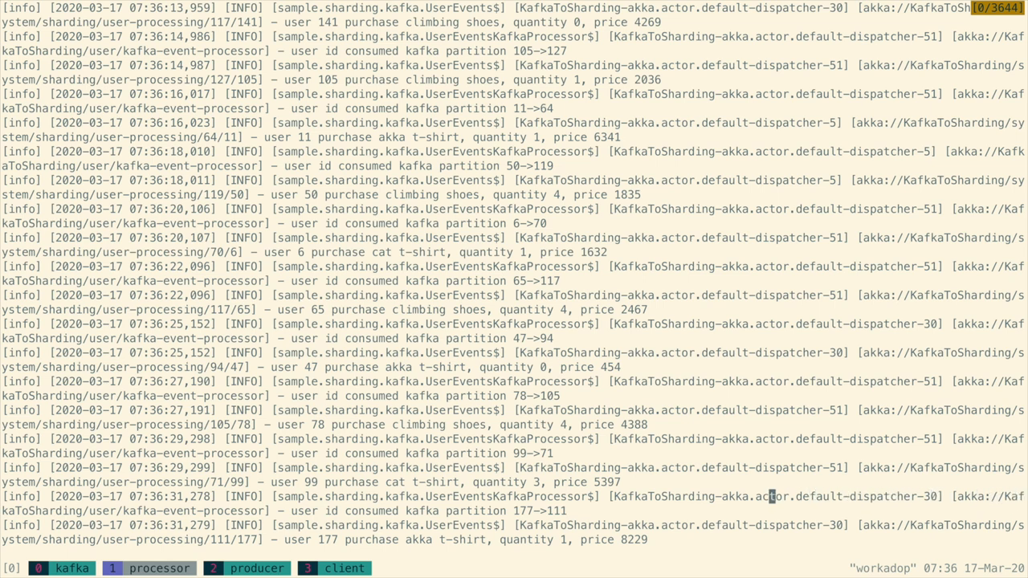
{"action": "mouse_move", "coordinate": [501, 511]}
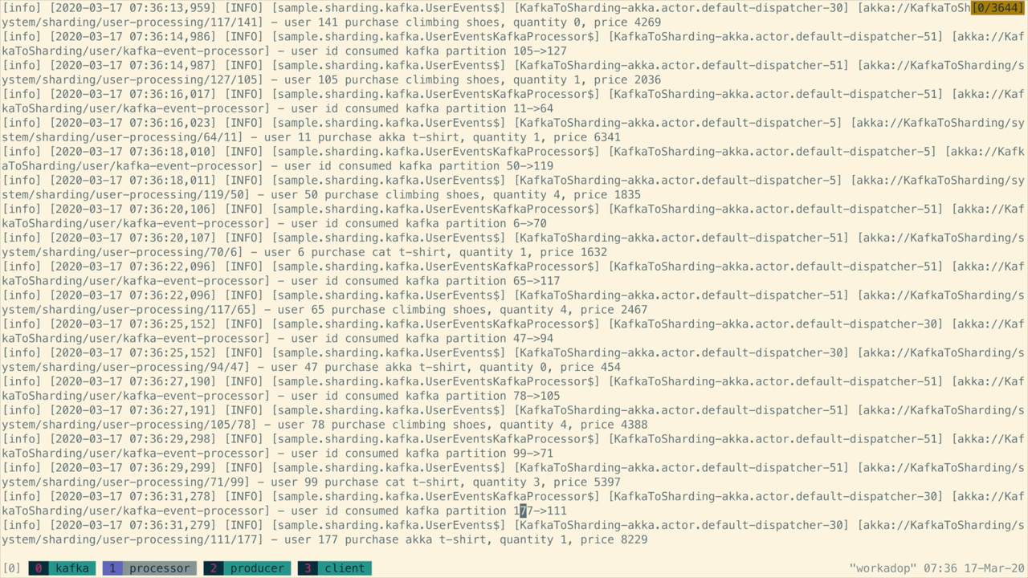
{"action": "mouse_move", "coordinate": [549, 511]}
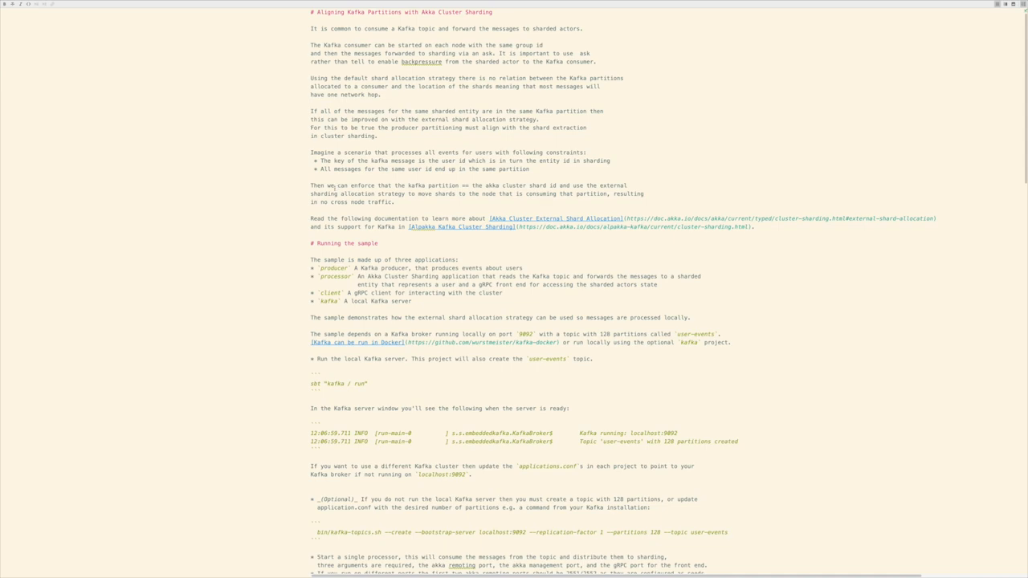
Scroll the README through 'Running the sample' to the shard-count and gRPC client sections
{"action": "scroll", "scroll_direction": "down", "scroll_amount": 3}
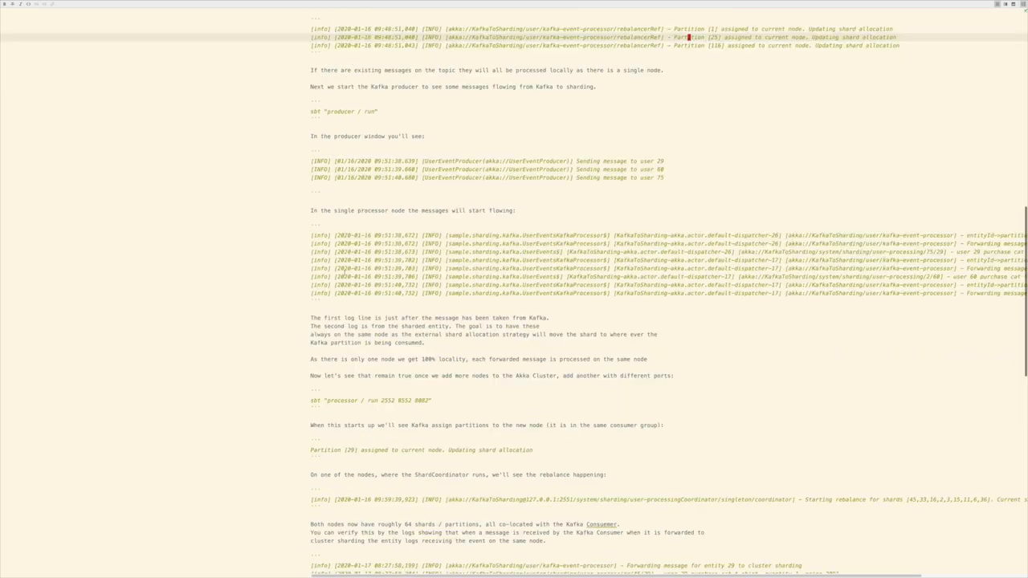
{"action": "scroll", "scroll_direction": "down", "scroll_amount": 3}
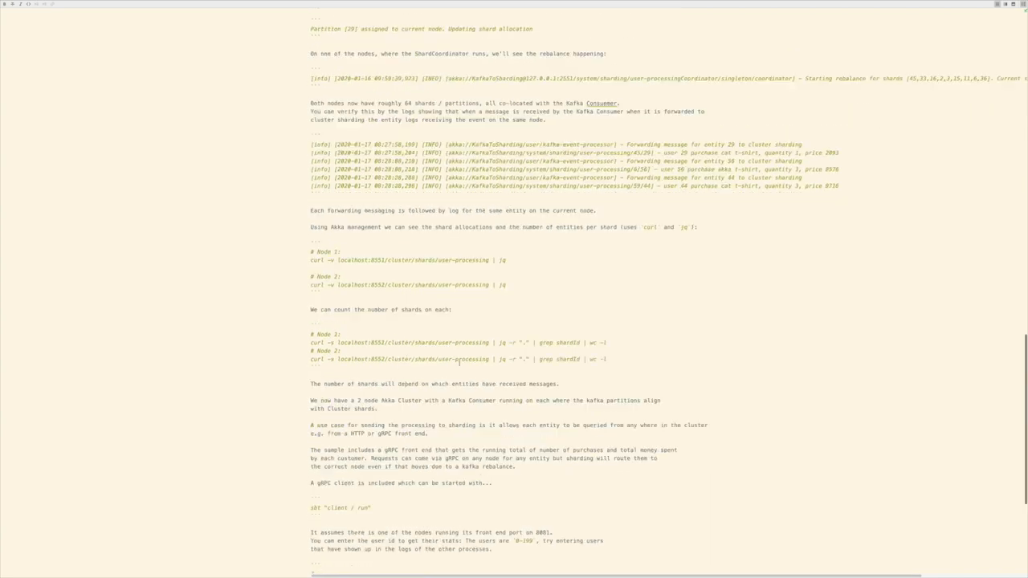